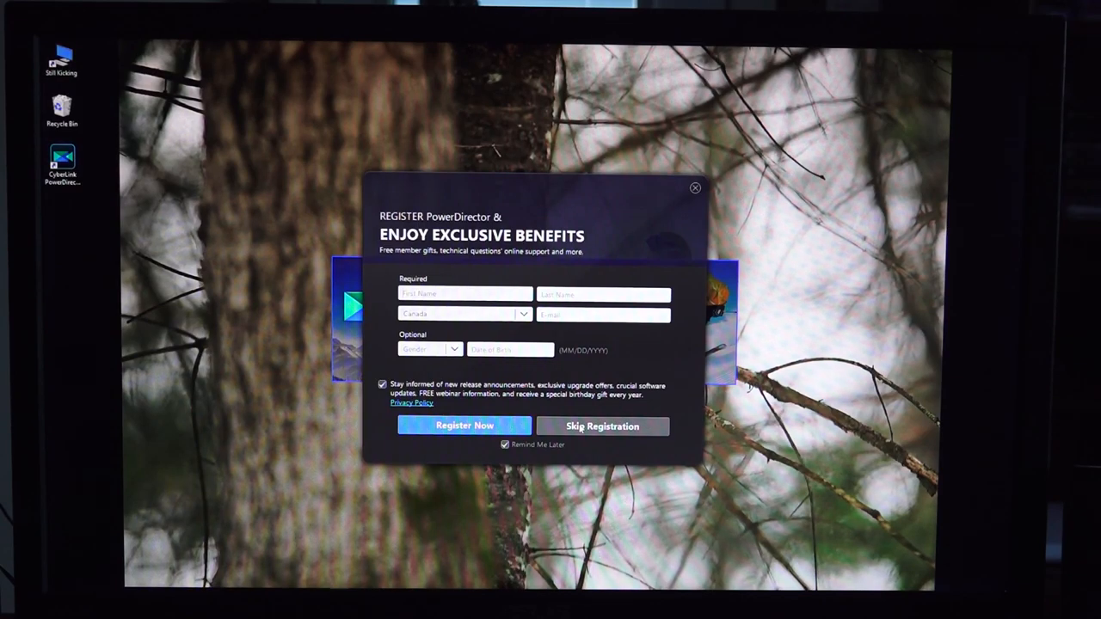
- Skip registration so PowerDirector 15 continues loading to its splash screen
{"action": "left_click", "coordinate": [602, 427]}
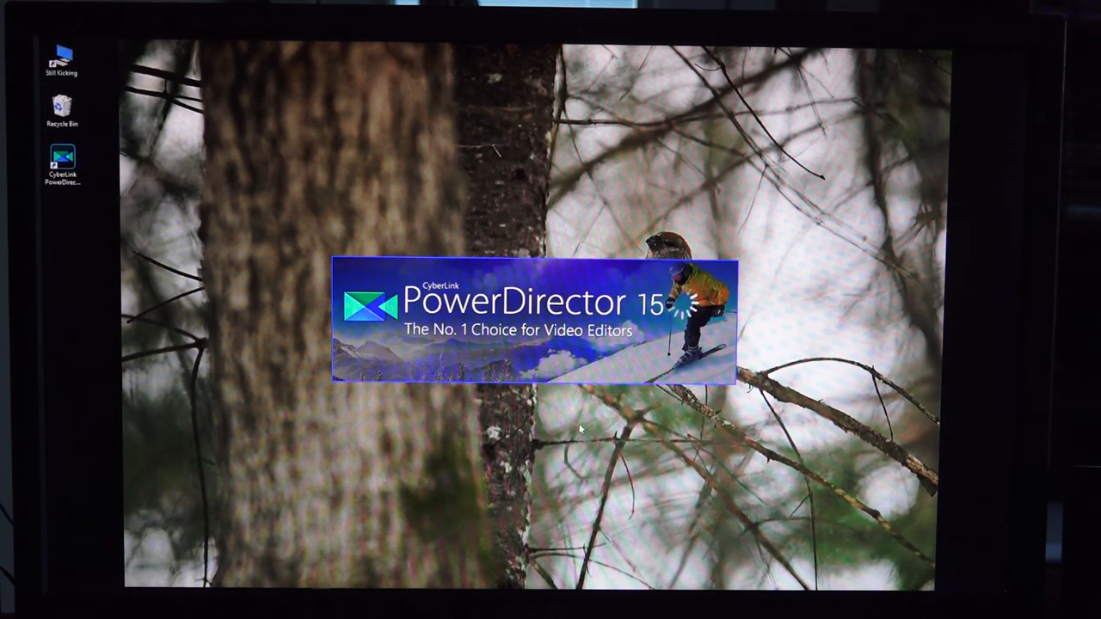